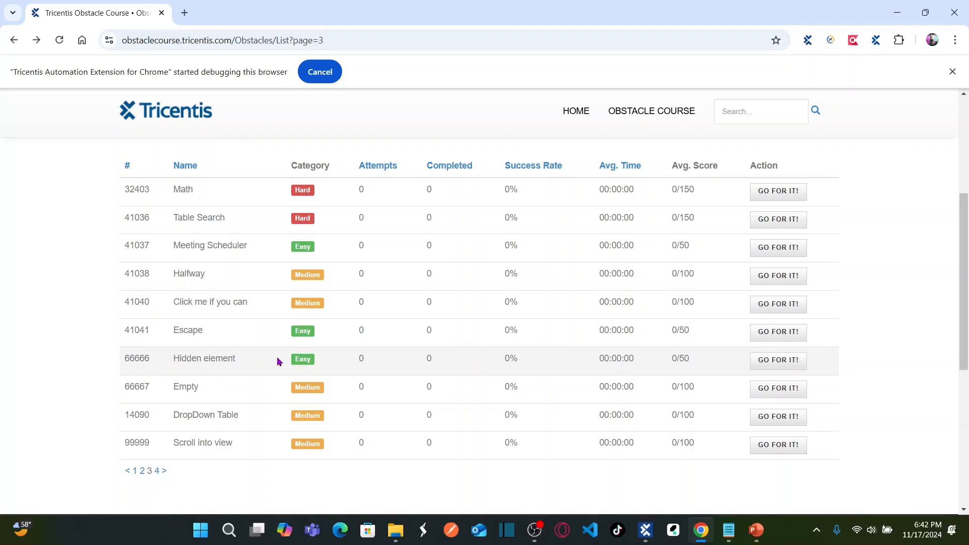
mouse_move(707, 370)
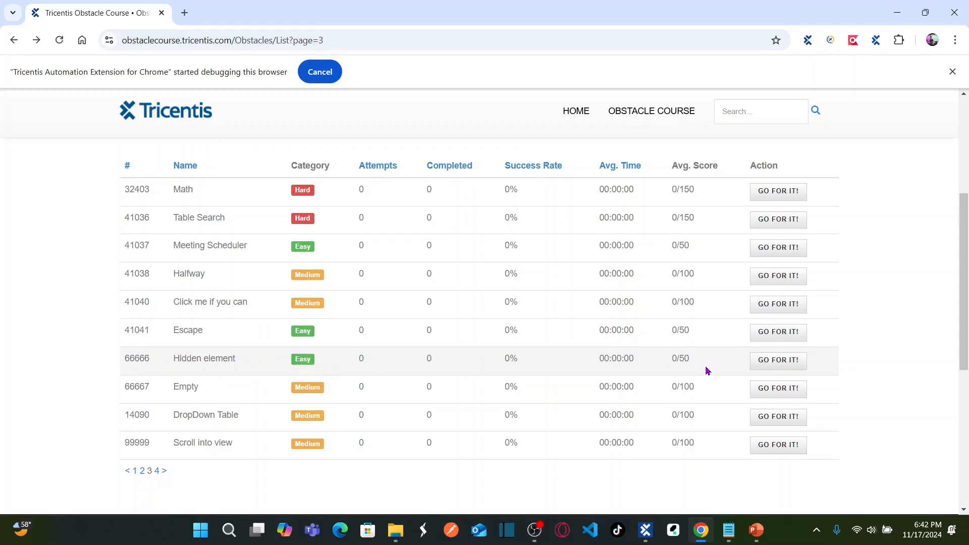
Step: Open obstacle 66666 'Hidden element' from the Obstacle Course list
left_click(778, 361)
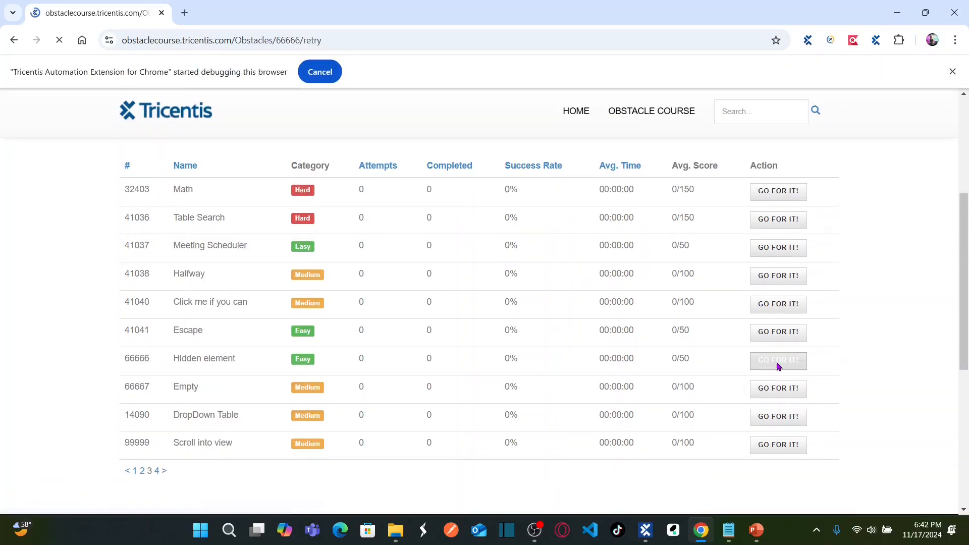
left_click(779, 361)
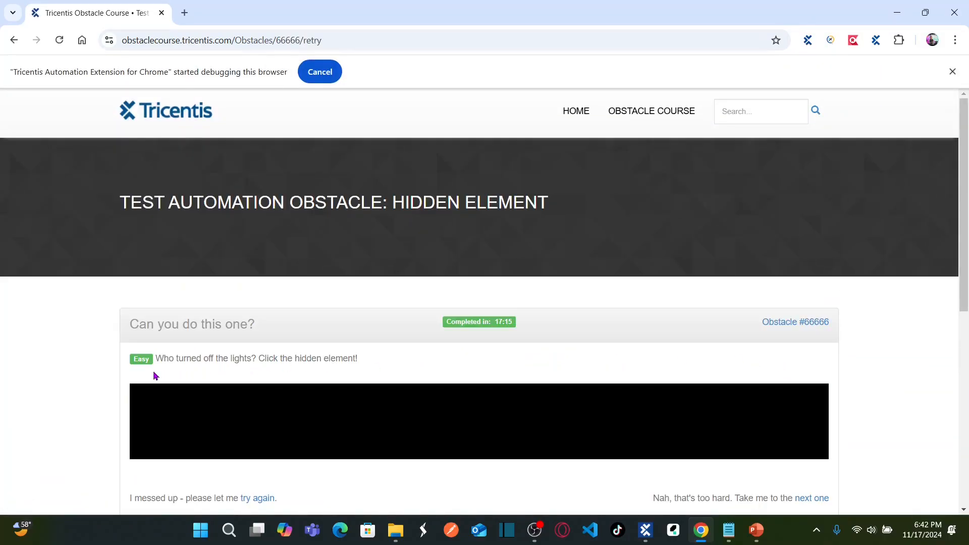
mouse_move(165, 368)
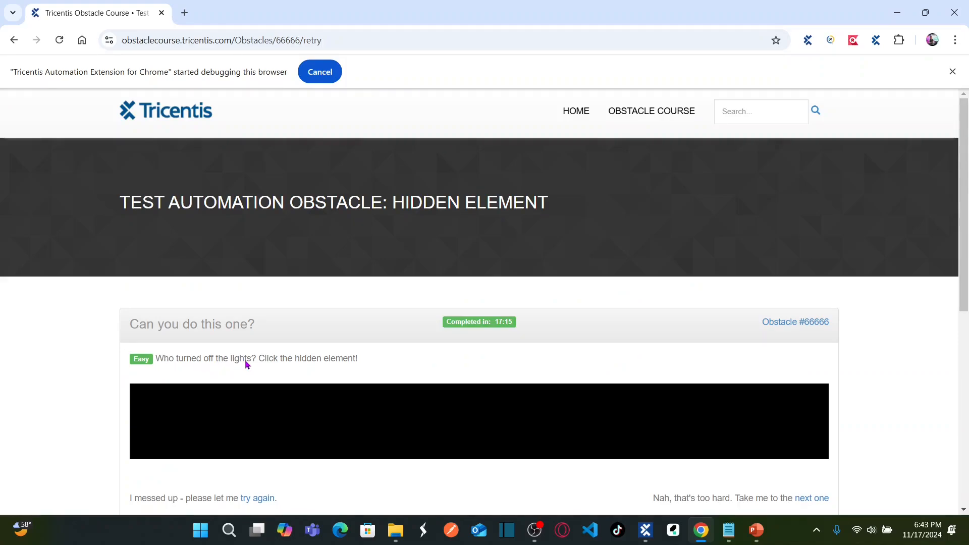
mouse_move(372, 359)
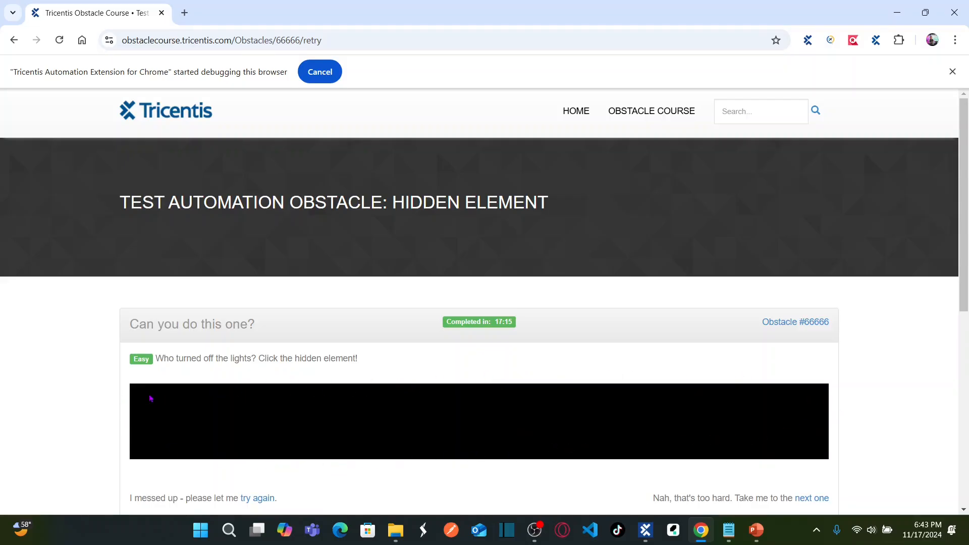
mouse_move(631, 411)
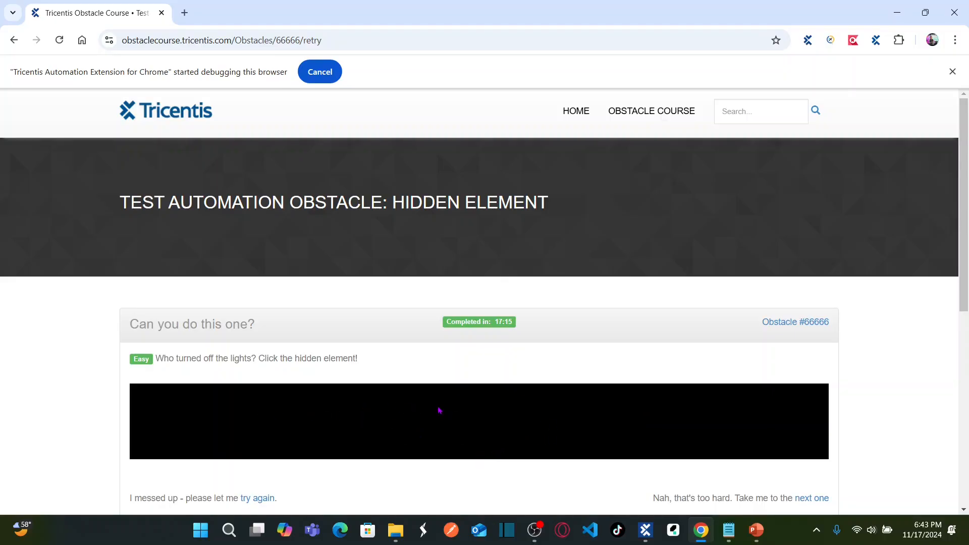
mouse_move(348, 425)
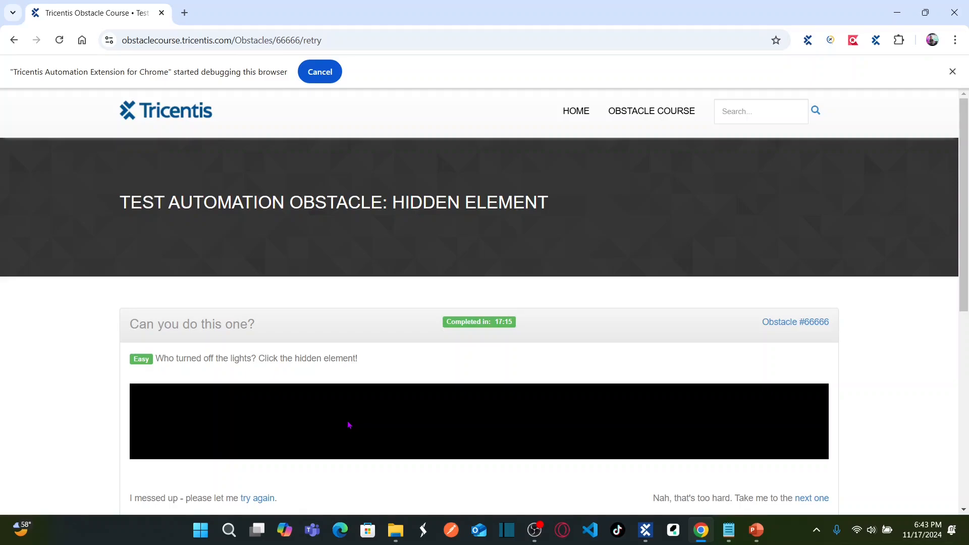
mouse_move(780, 254)
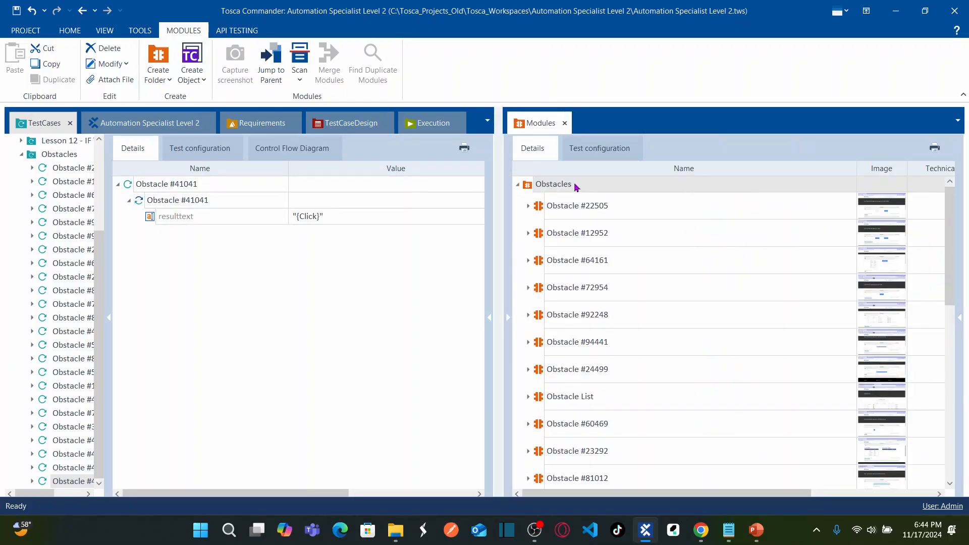
Step: Start an application scan of the Tricentis Obstacle Course window for the Obstacles module folder
left_click(553, 184)
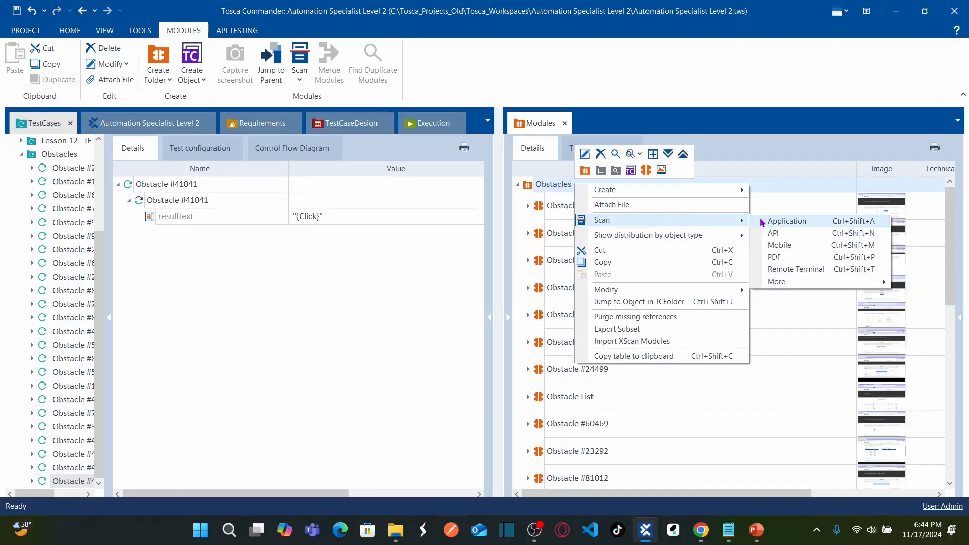
left_click(786, 221)
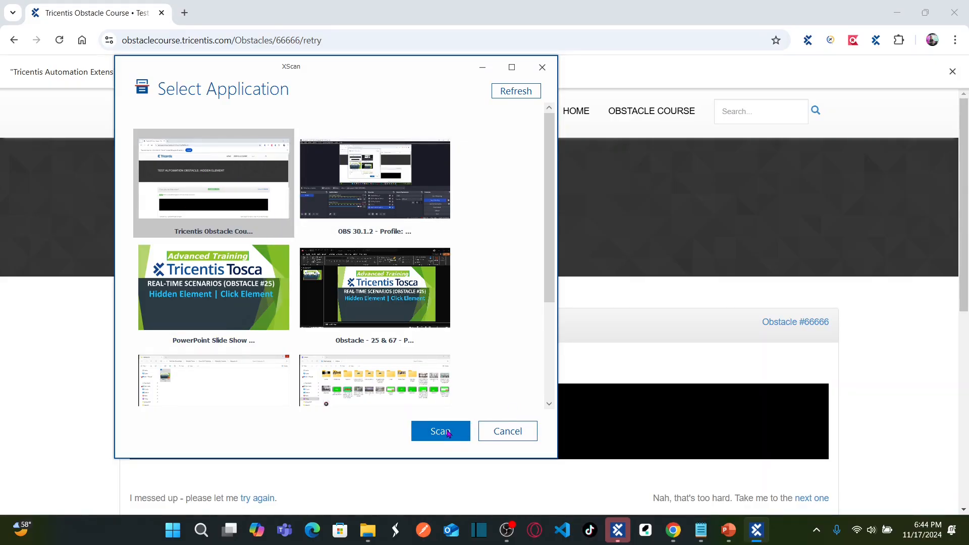
left_click(440, 430)
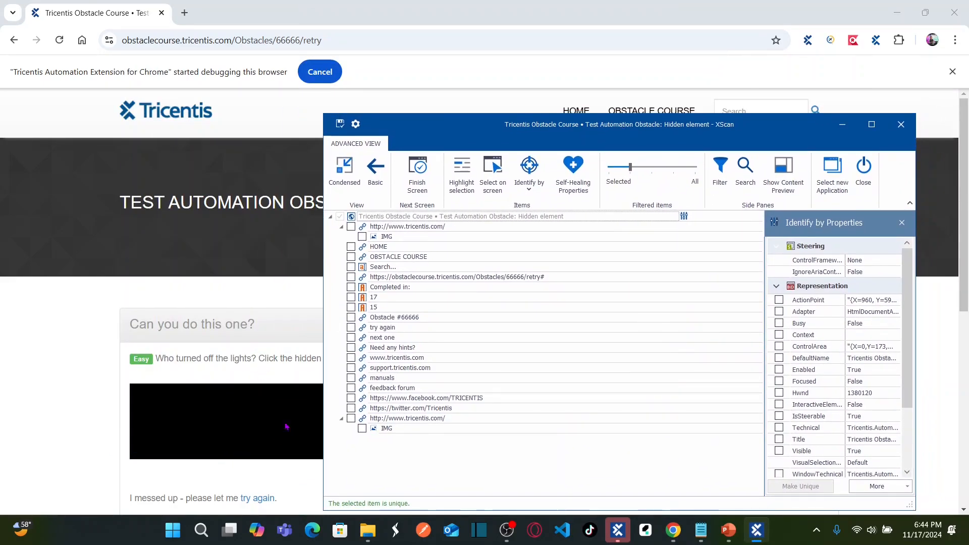
Step: Move the XScan window right so the obstacle page stays visible
left_click_drag(618, 124, 663, 119)
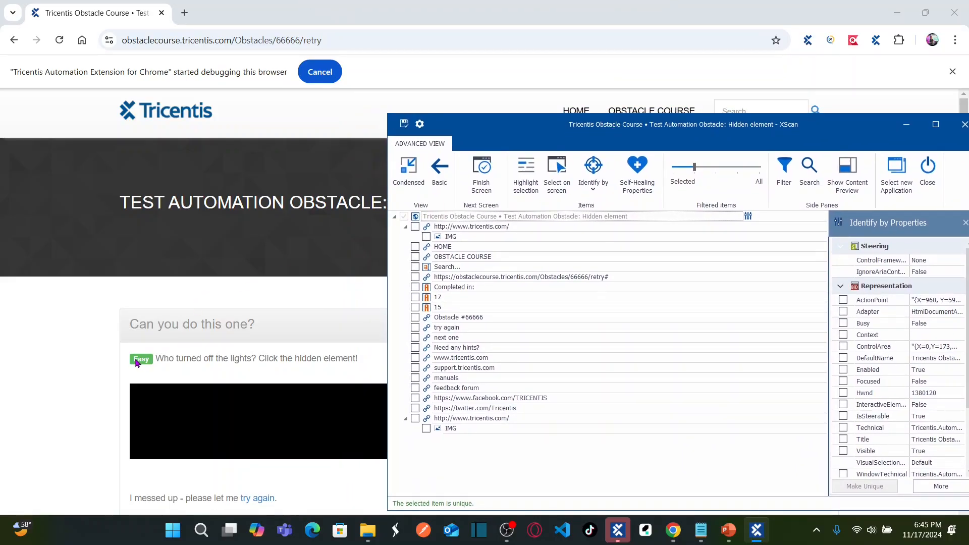
mouse_move(303, 362)
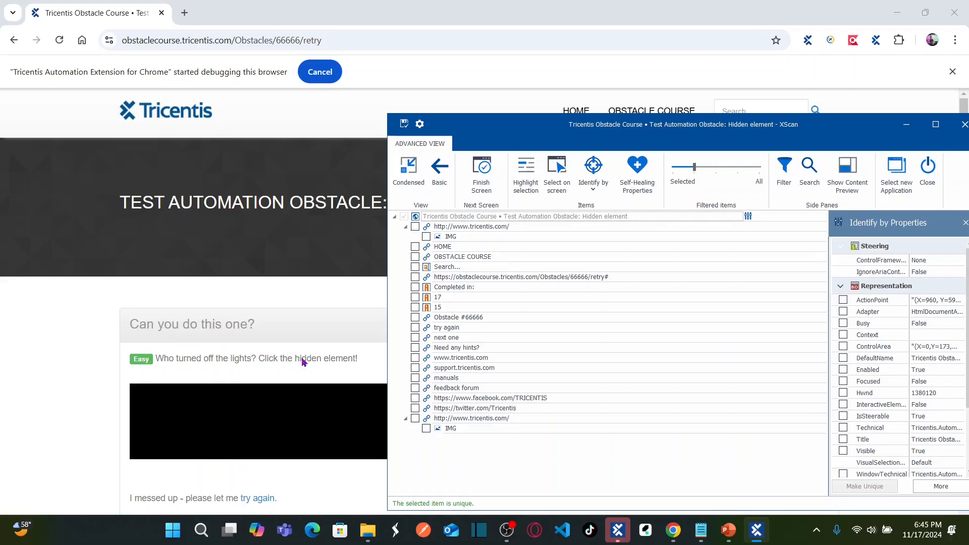
mouse_move(261, 366)
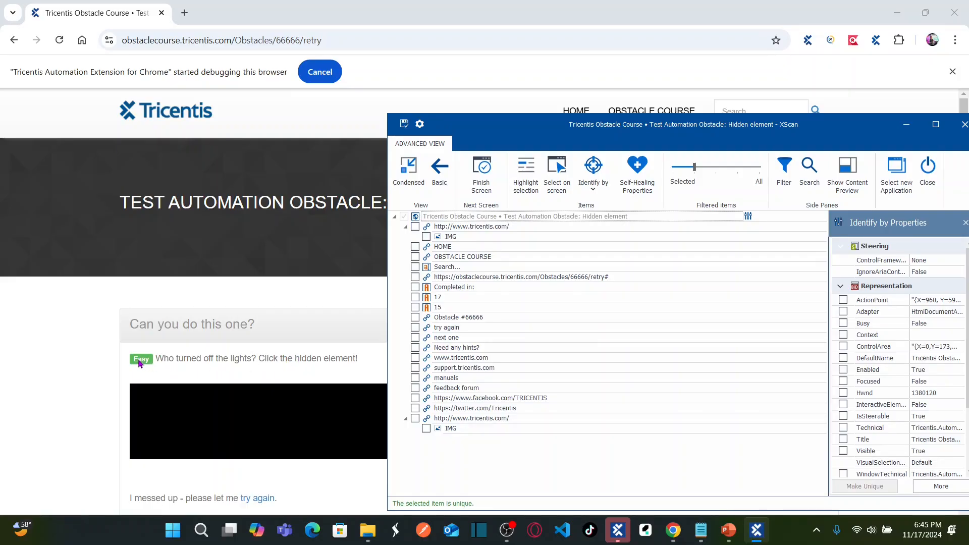
mouse_move(196, 361)
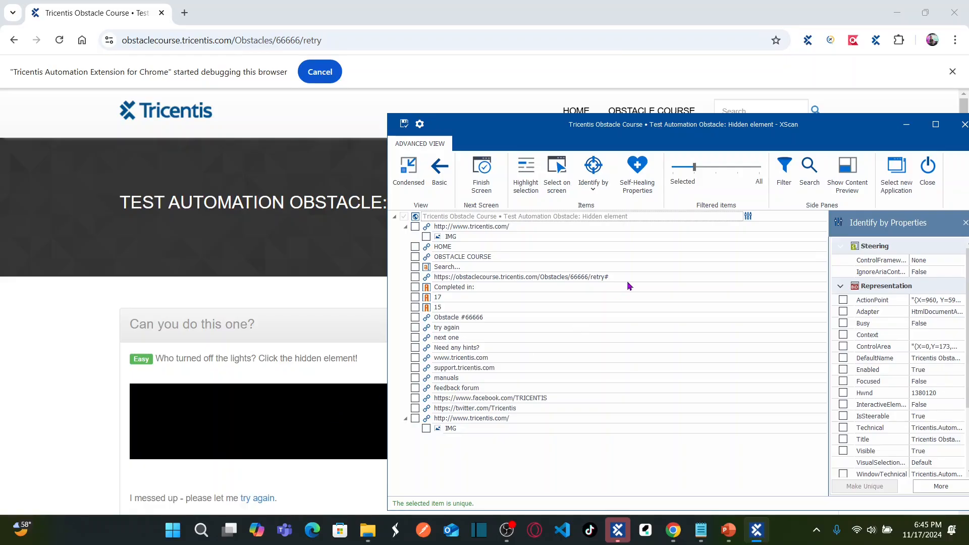
mouse_move(429, 339)
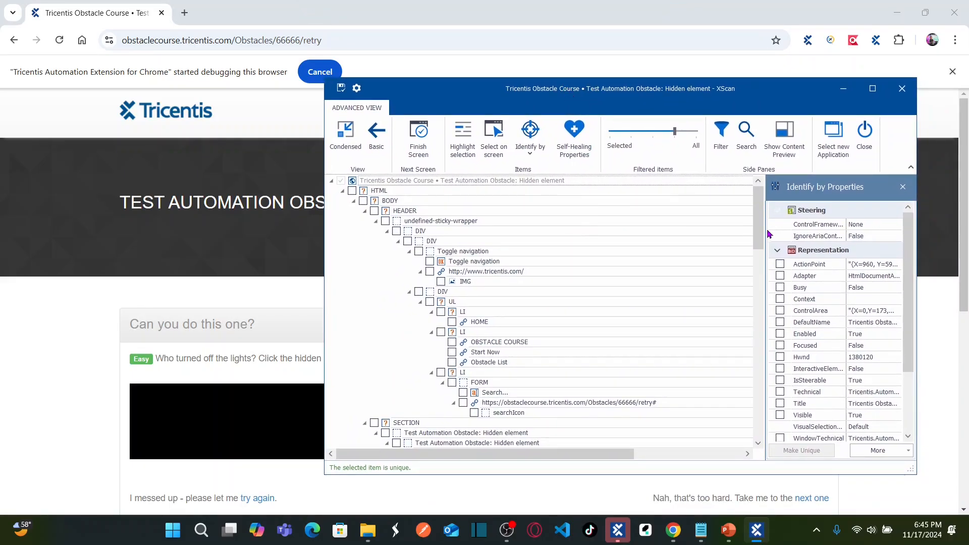
Step: Select the 'clickthis' span and identify it uniquely by its Id and Tag properties
scroll("down", 3)
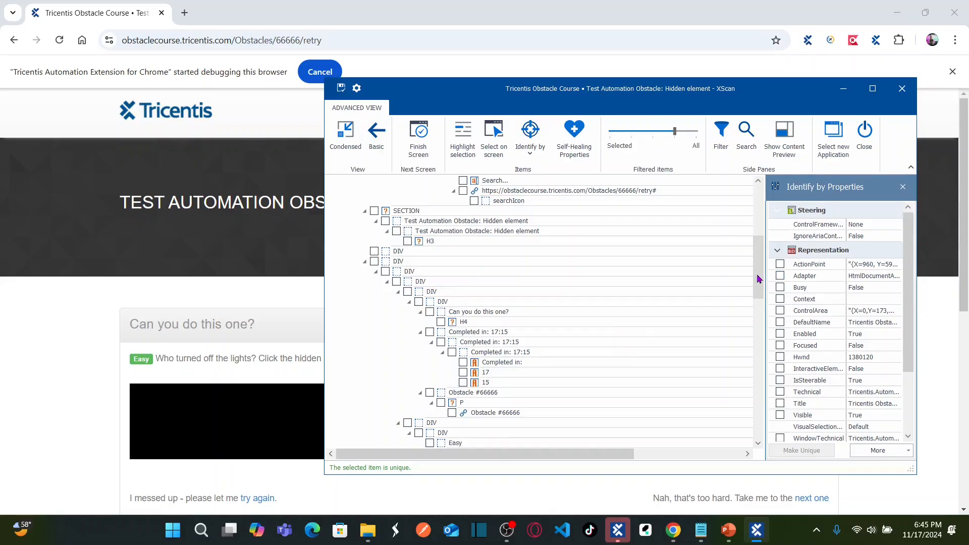
scroll("down", 3)
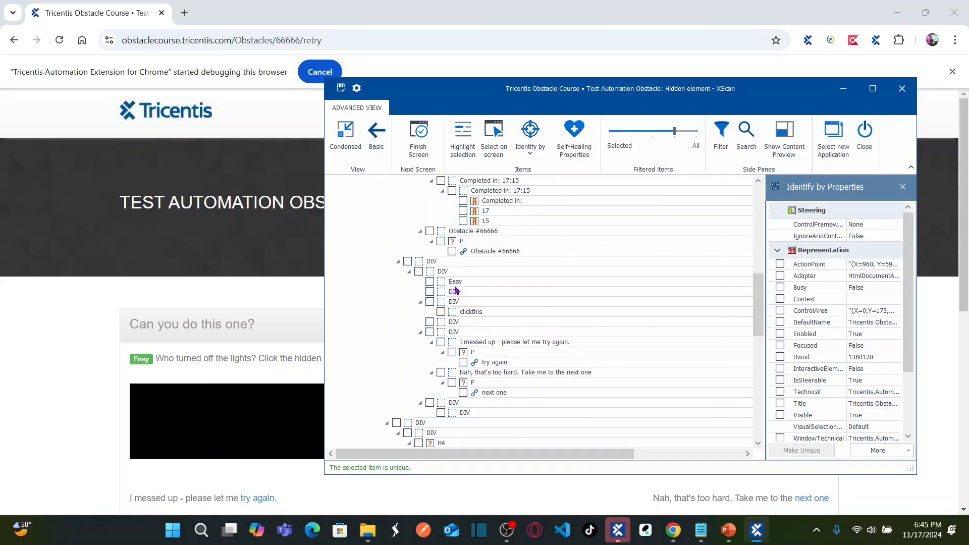
mouse_move(361, 303)
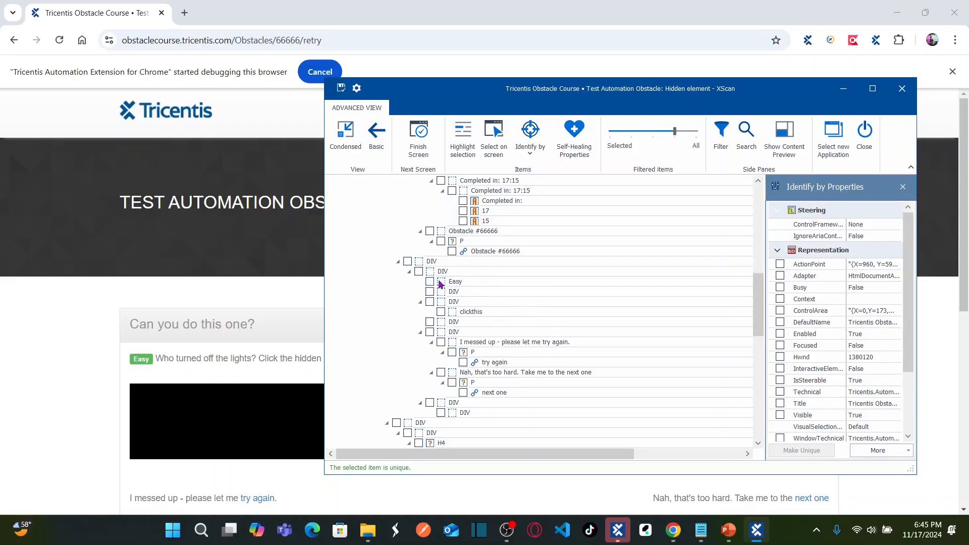
mouse_move(441, 320)
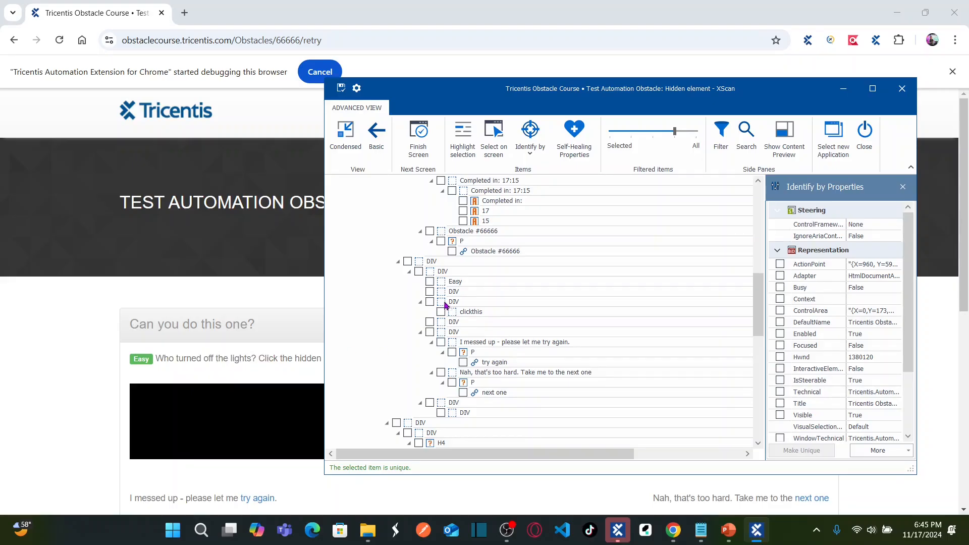
mouse_move(481, 317)
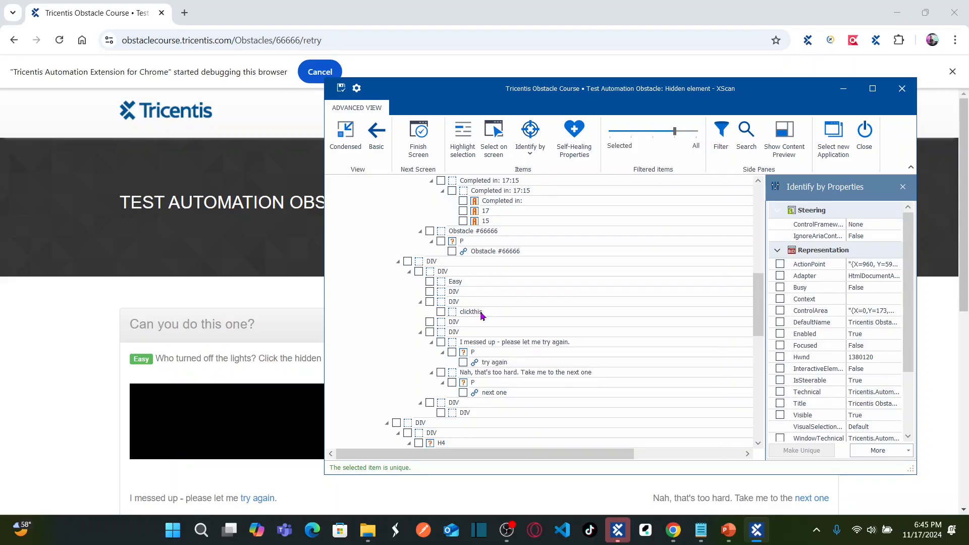
left_click(470, 311)
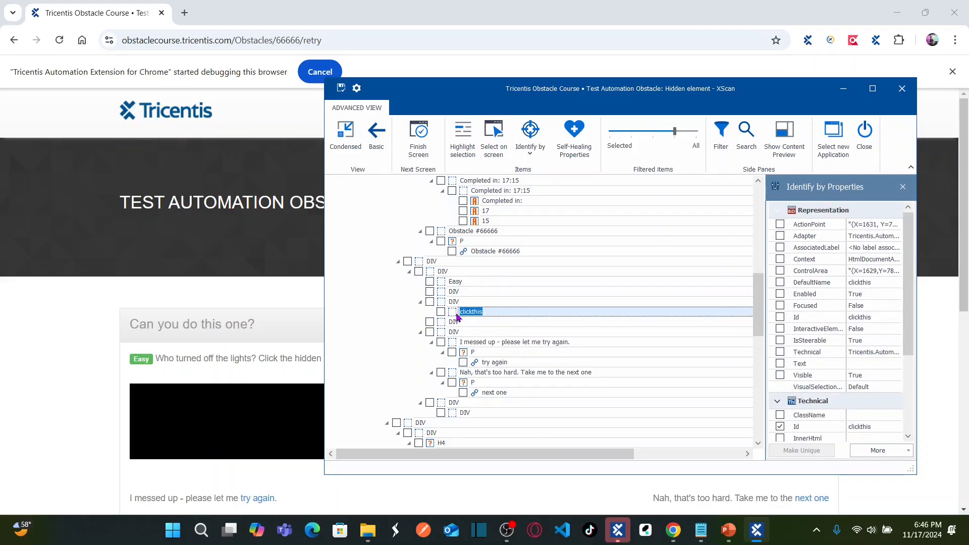
mouse_move(456, 318)
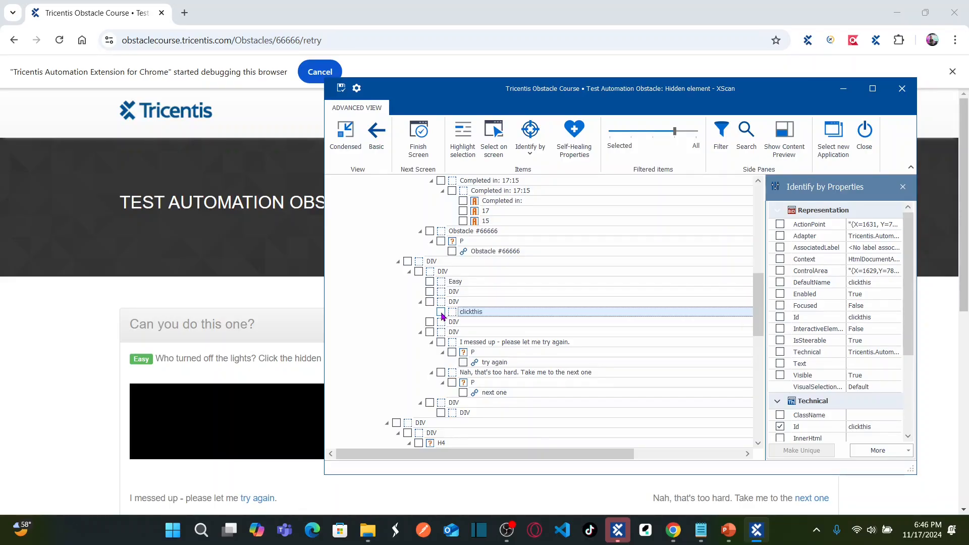
left_click(441, 311)
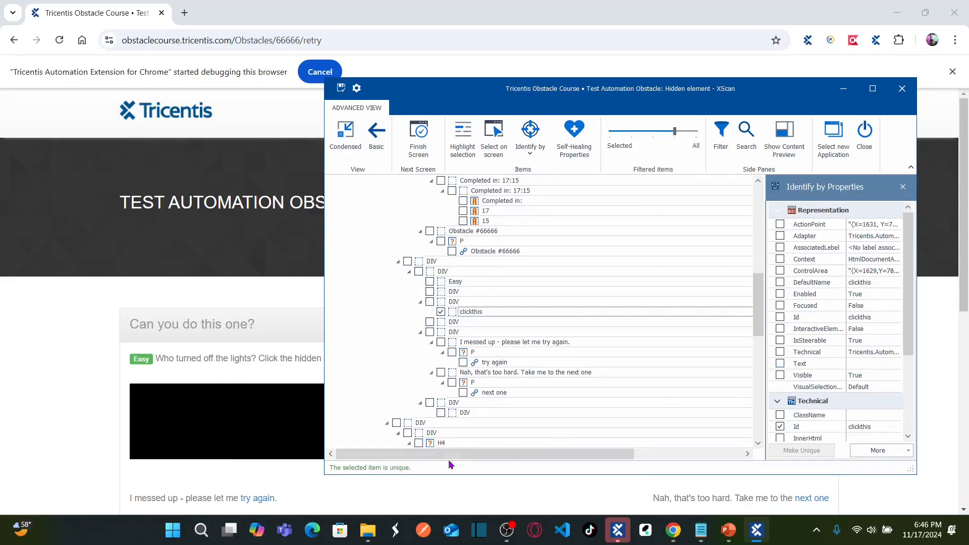
scroll("down", 3)
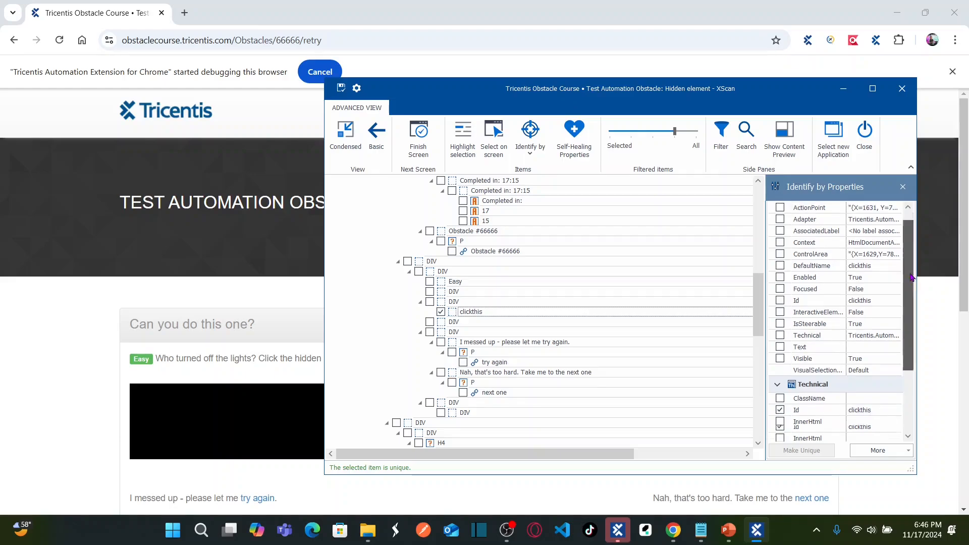
scroll("down", 3)
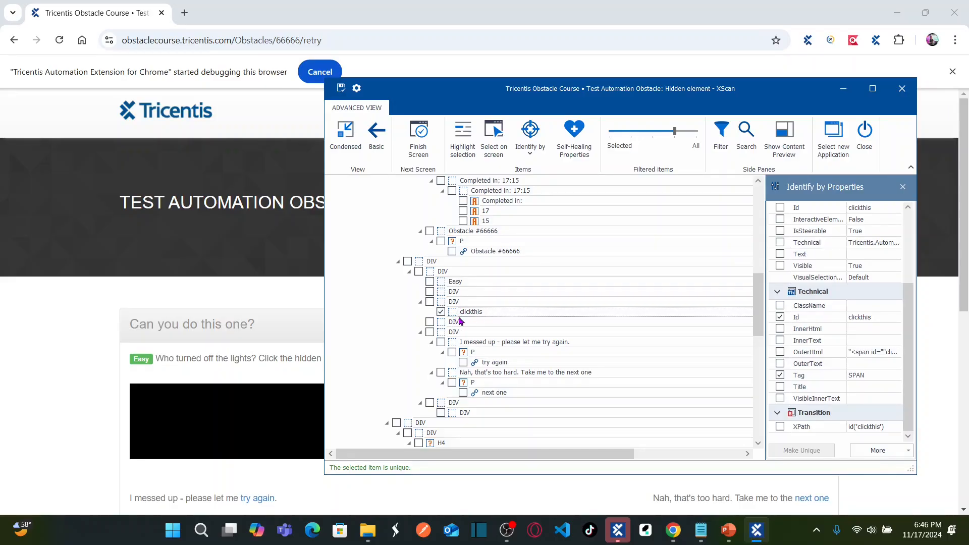
mouse_move(817, 317)
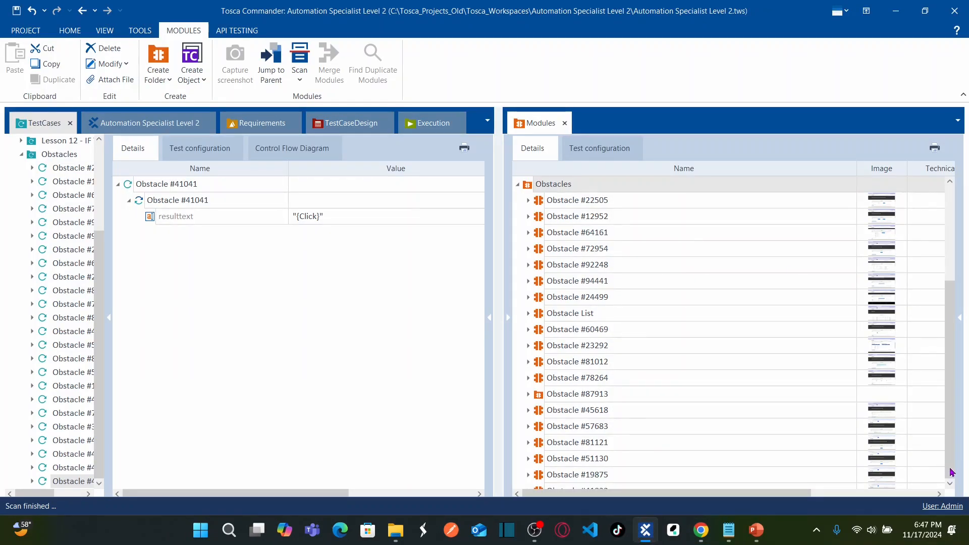
Step: Open the Obstacle #66666 module at the bottom of Modules, then show the Obstacles test case folder
scroll("down", 3)
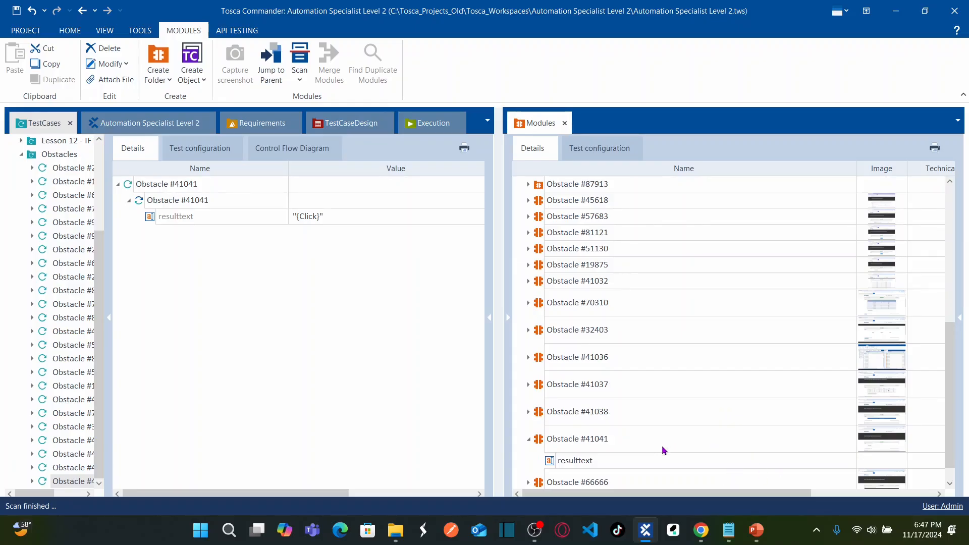
left_click(577, 482)
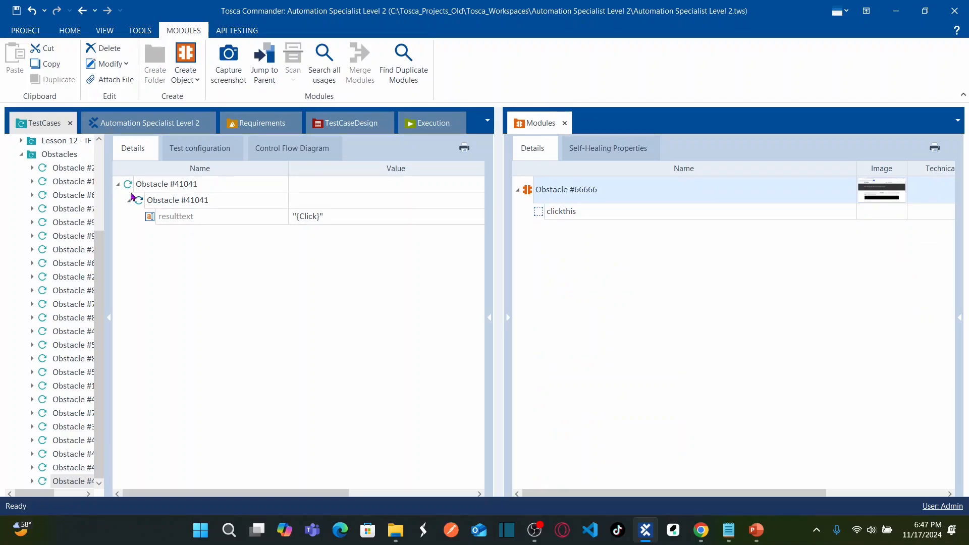
left_click(59, 153)
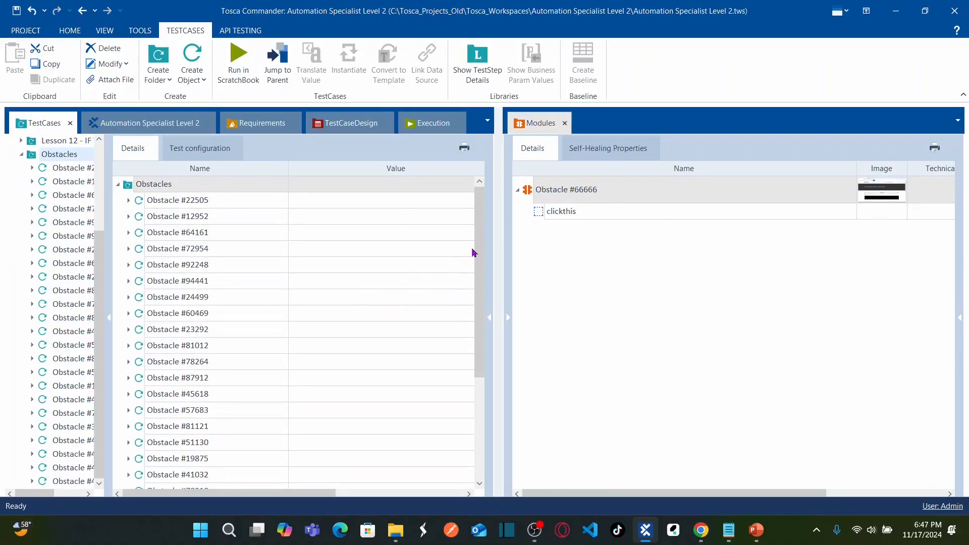
Step: Create test case 'Obstacle #66666' in Obstacles with a clickthis step valued 'Click'
scroll("down", 3)
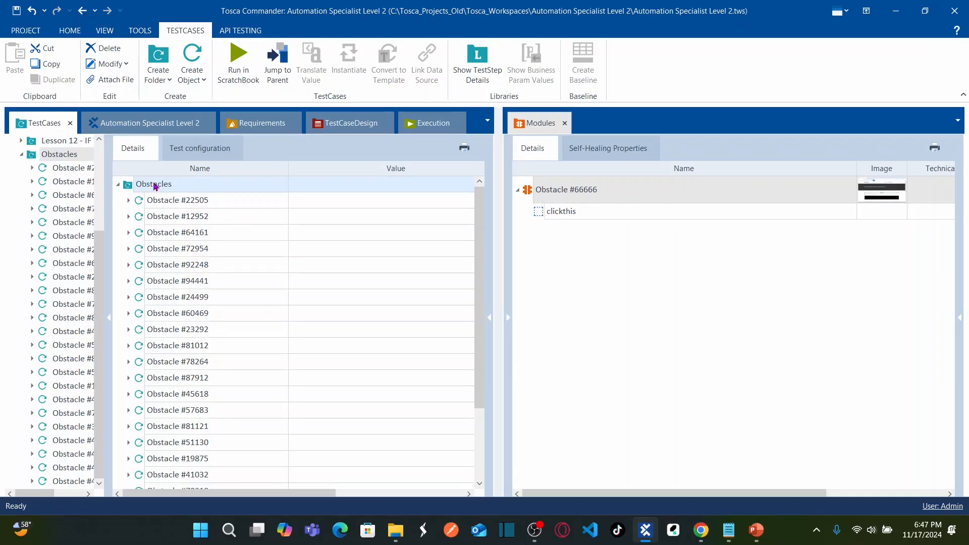
right_click(152, 184)
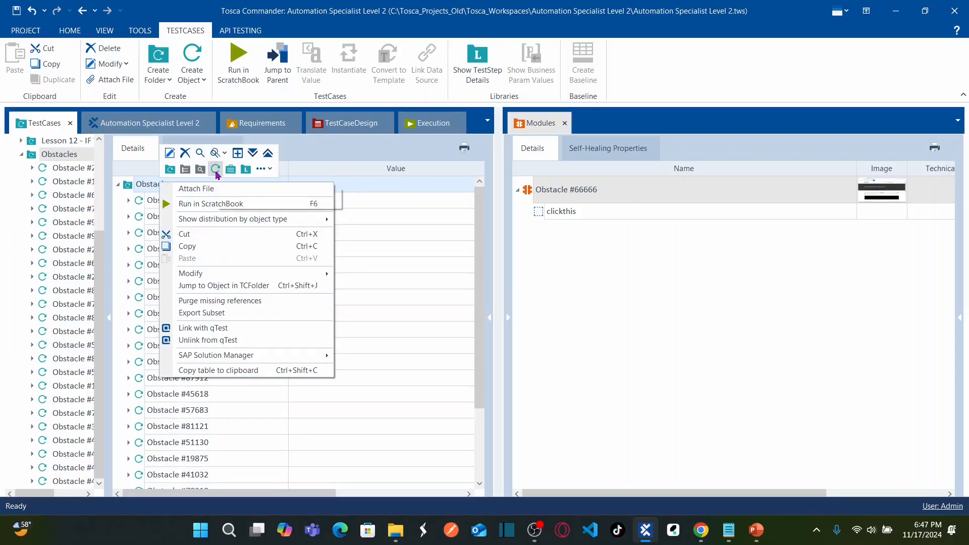
left_click(215, 169)
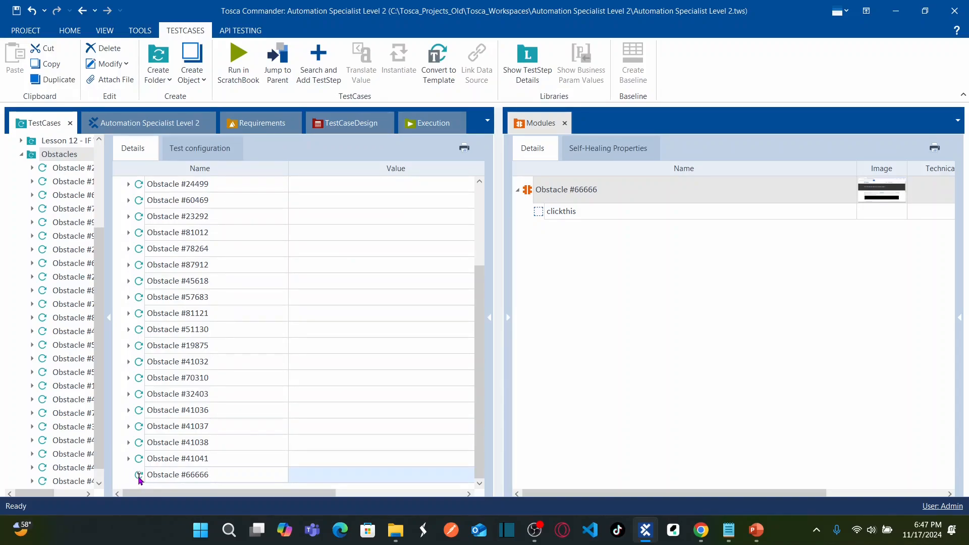
left_click(178, 474)
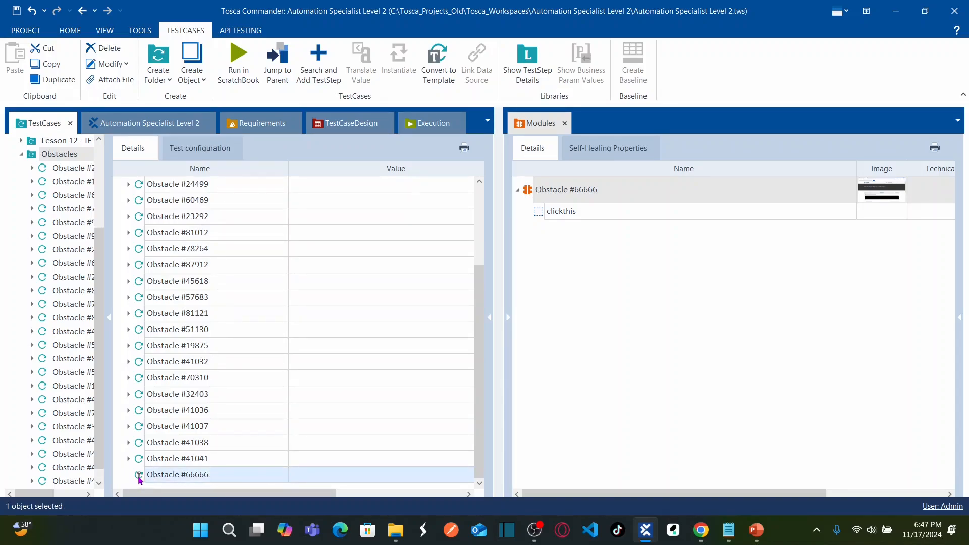
left_click(177, 474)
type("{")
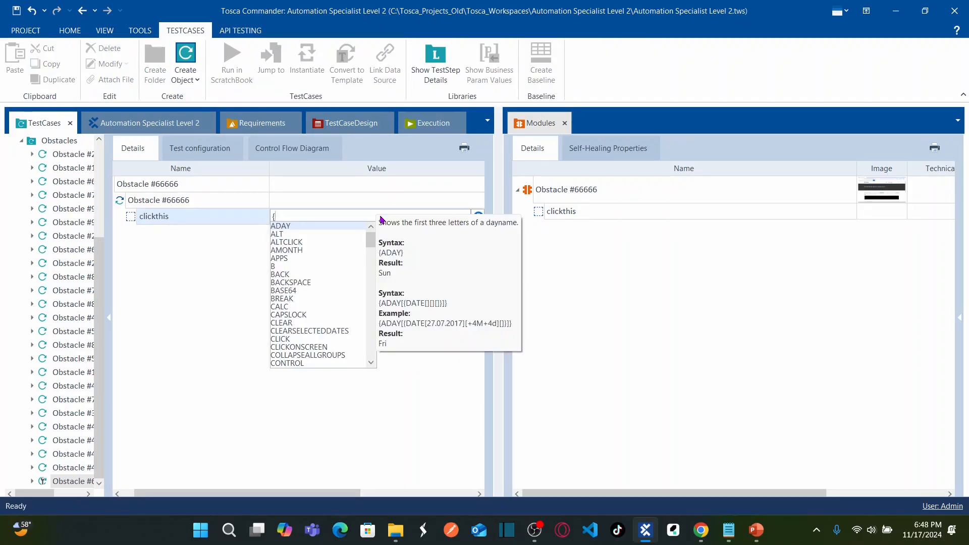
type("Click")
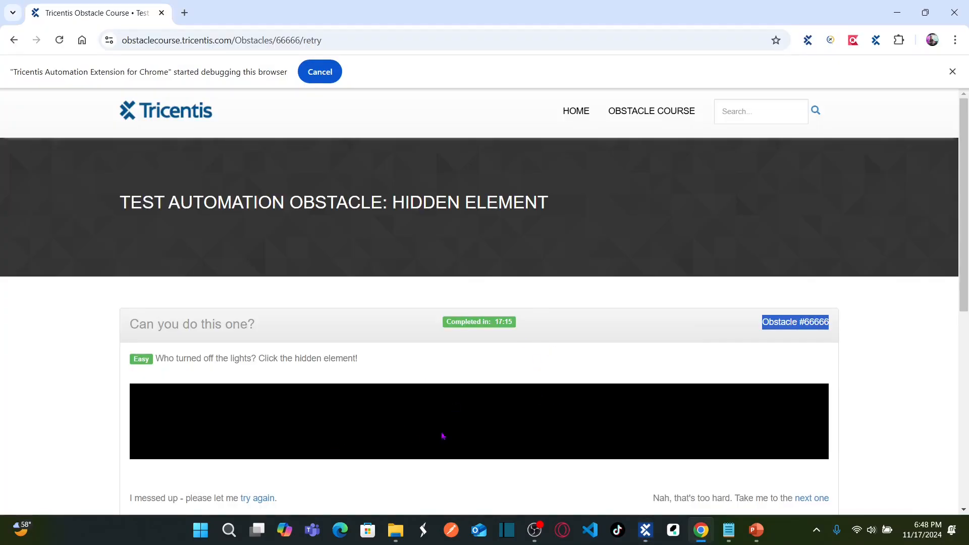
Step: Reload the obstacle with try again and run Obstacle #66666 in ScratchBook
left_click(258, 497)
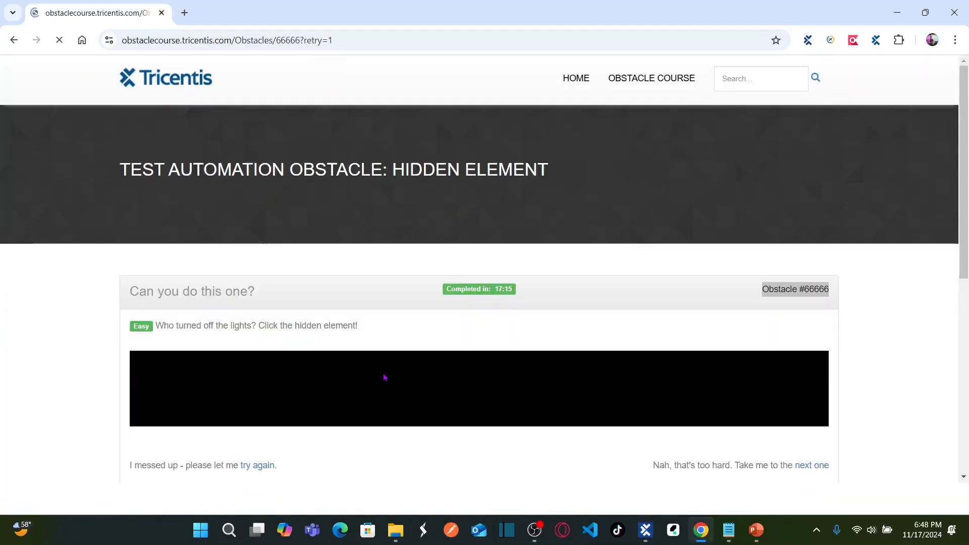
left_click(644, 530)
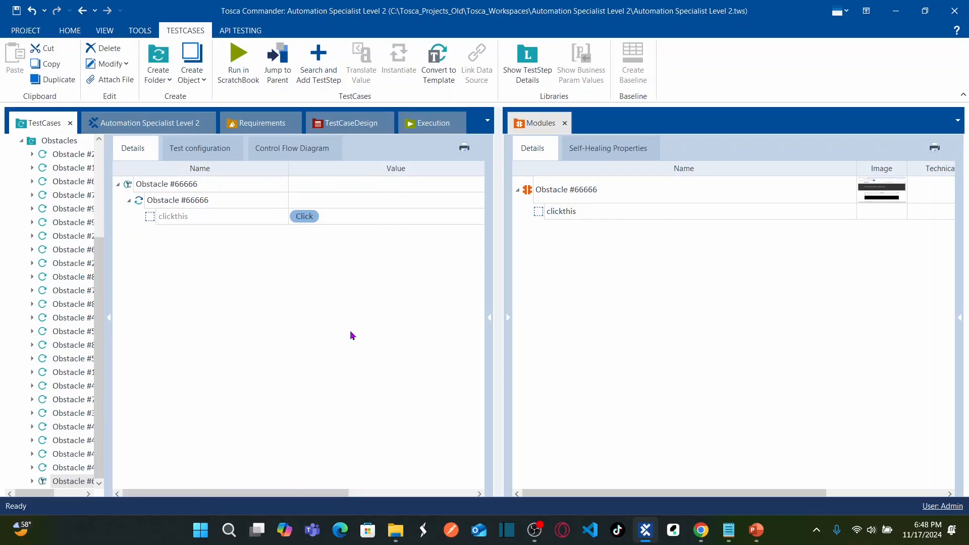
left_click(167, 183)
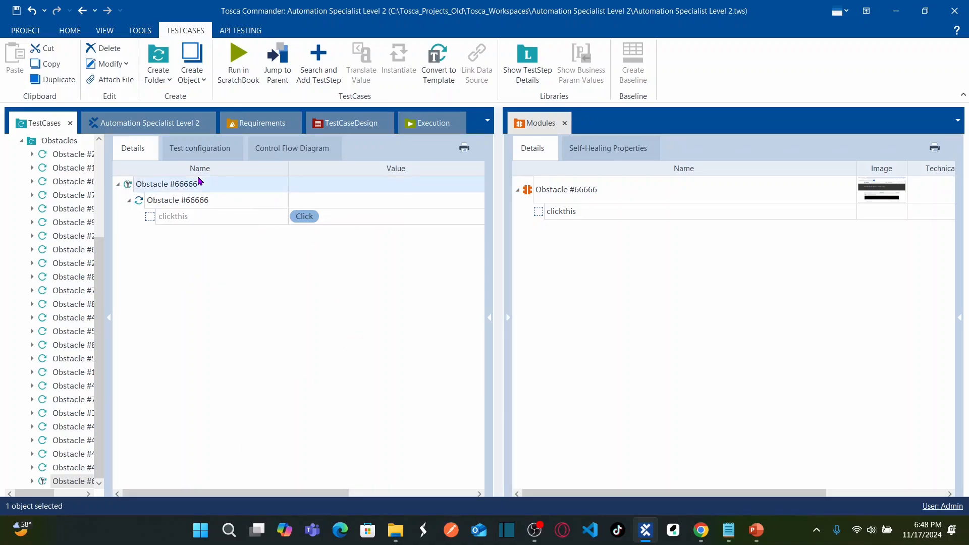
right_click(174, 184)
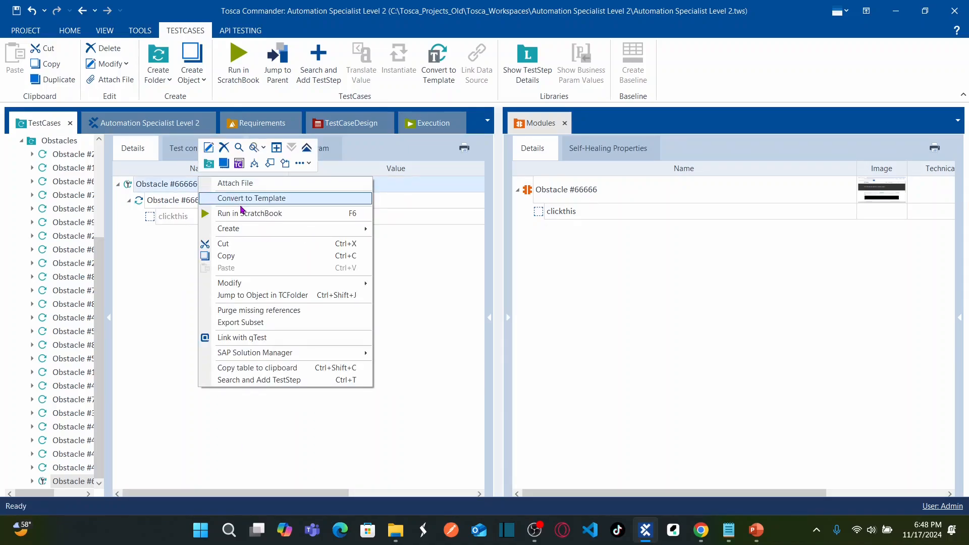
left_click(249, 213)
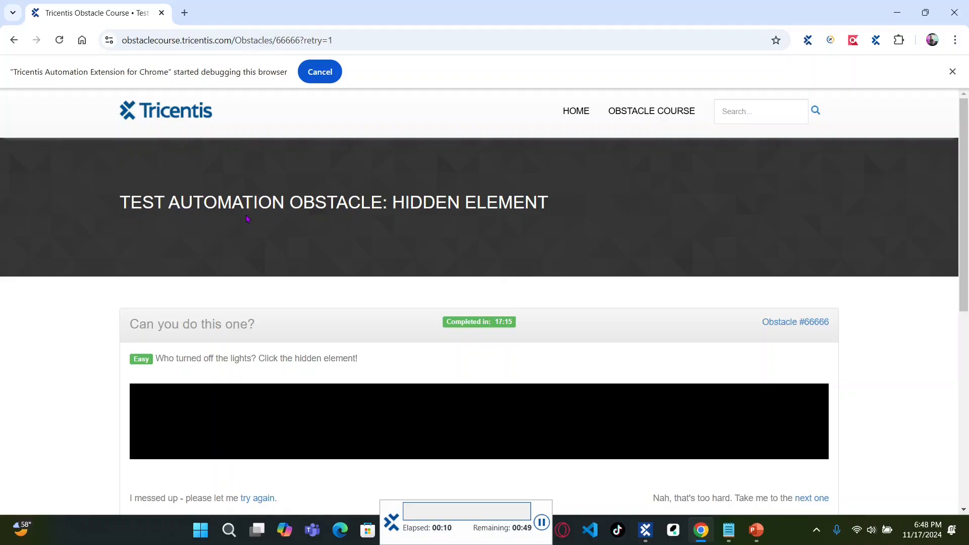
scroll("down", 3)
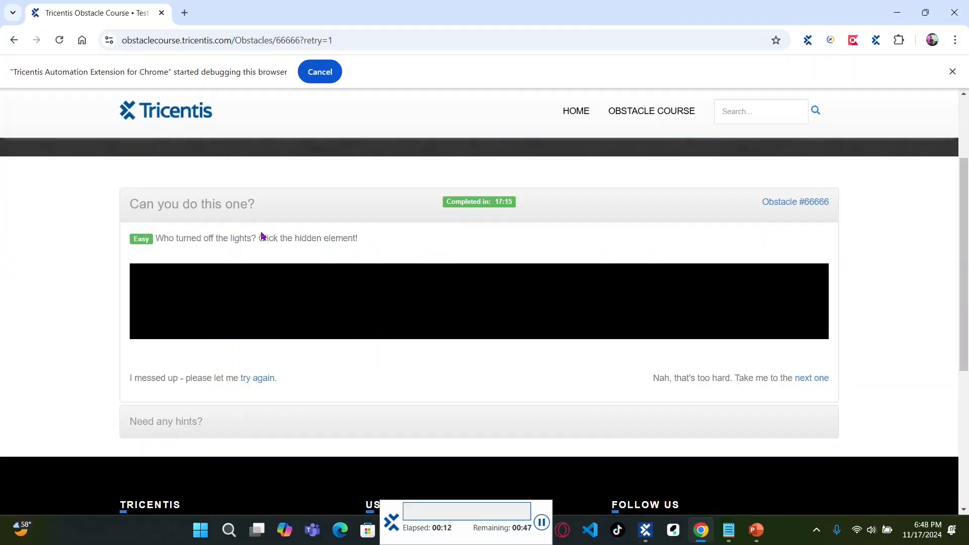
left_click(321, 301)
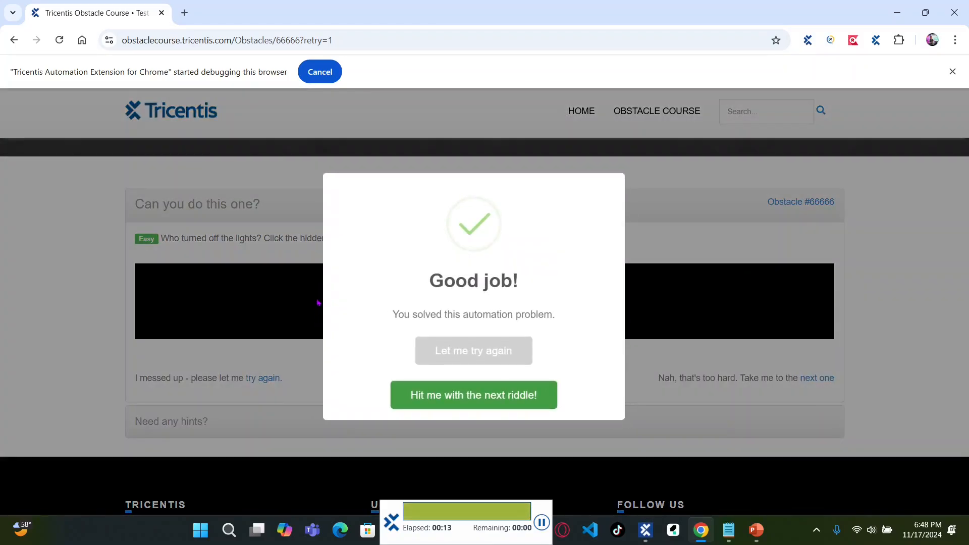
mouse_move(322, 308)
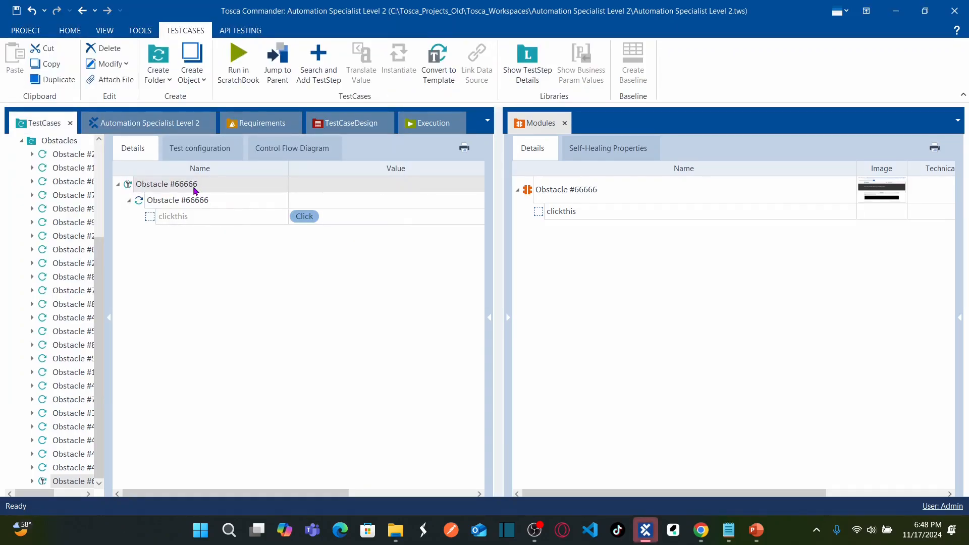
Step: Run the Obstacle #66666 test case a second time on the retried page
left_click(237, 56)
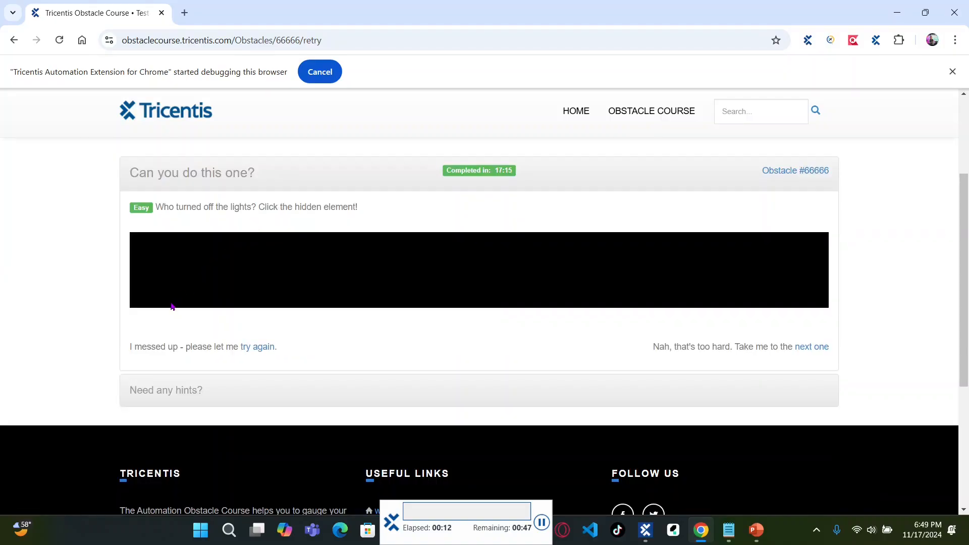
left_click(172, 308)
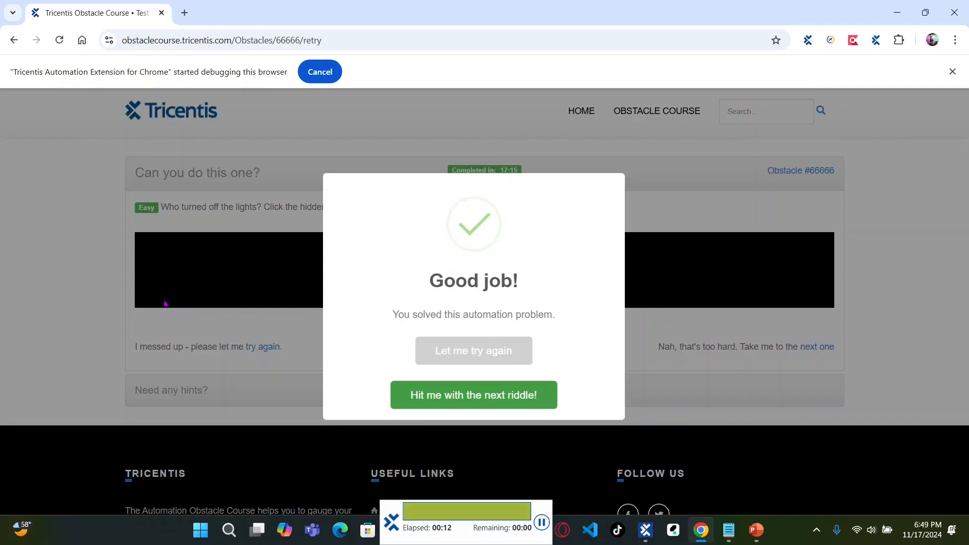